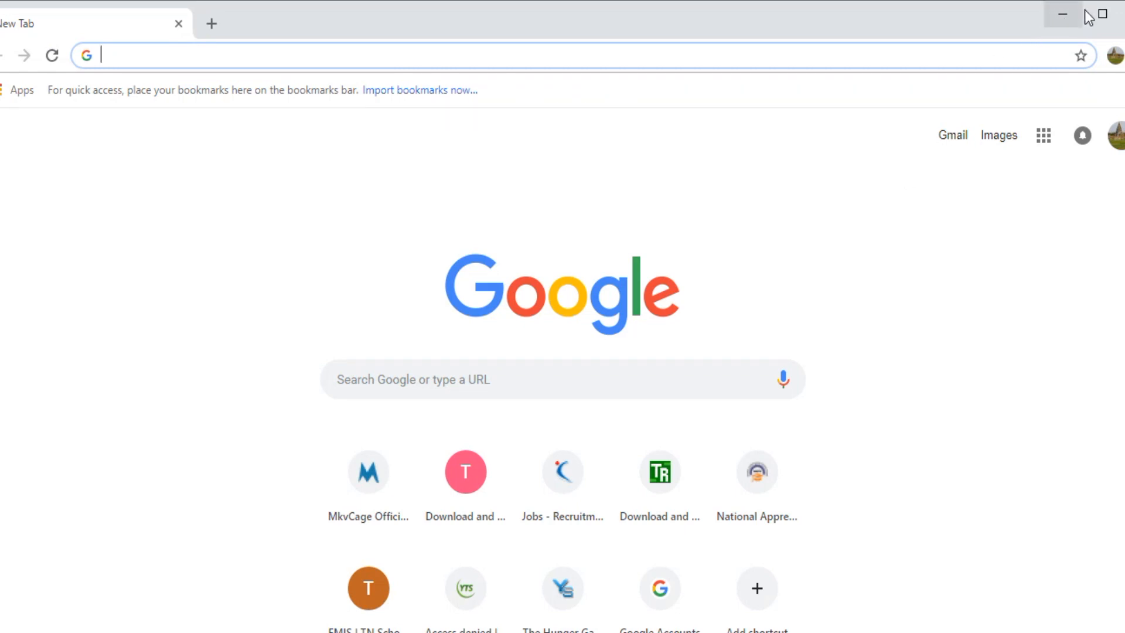
pyautogui.moveTo(997, 135)
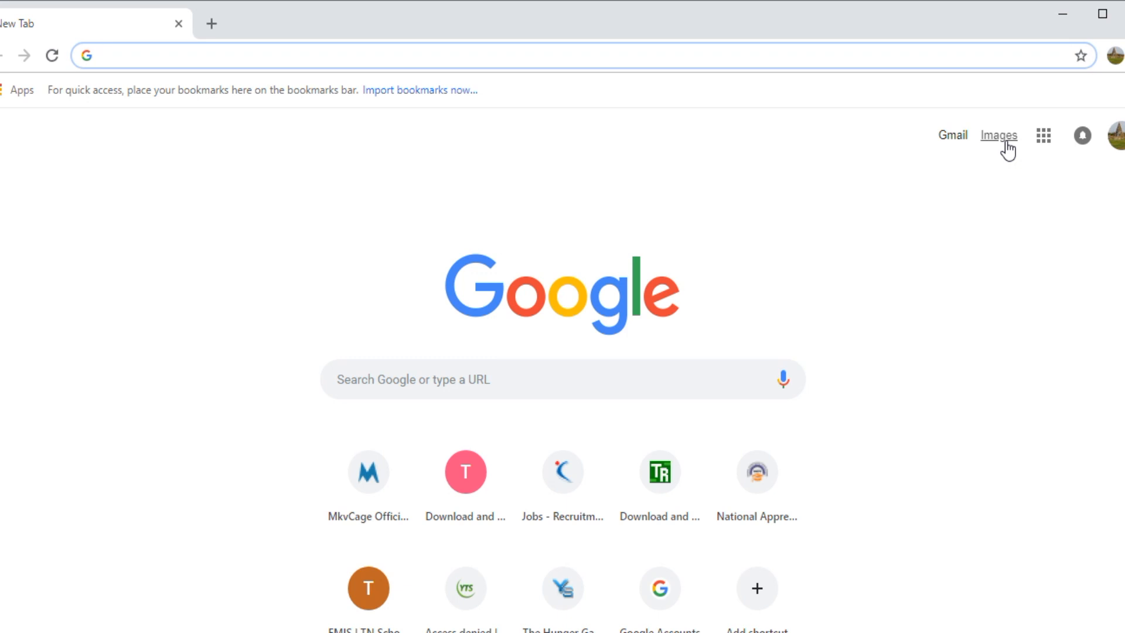
# Step: Load yts.am directly, see the connection-reset error, and dismiss the ad notification
pyautogui.write('yts.am')
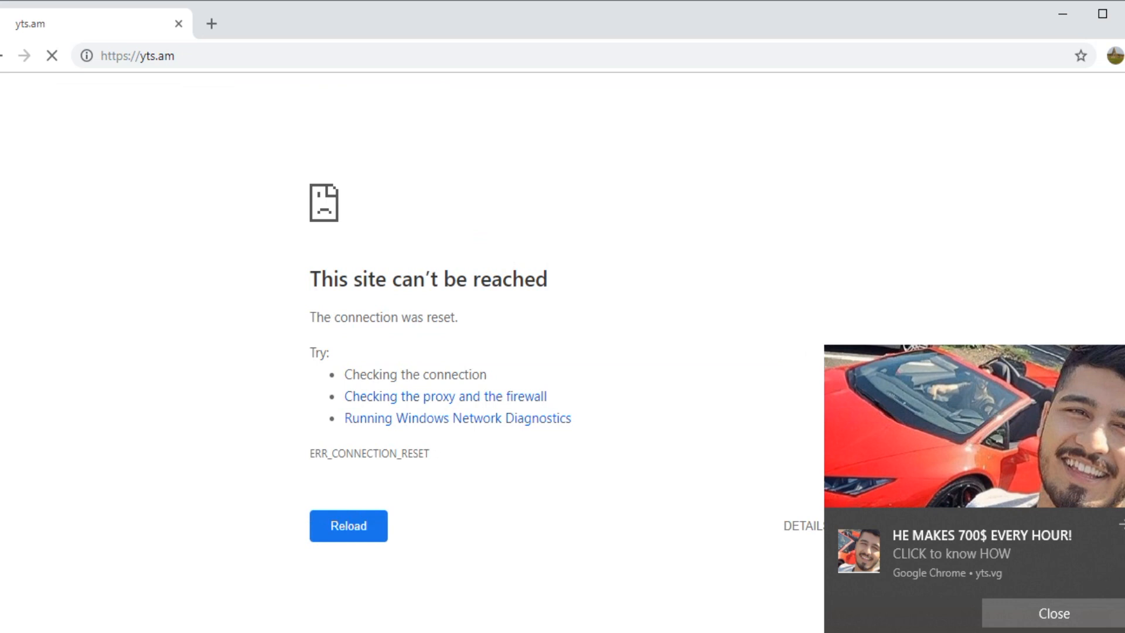
pyautogui.click(1053, 613)
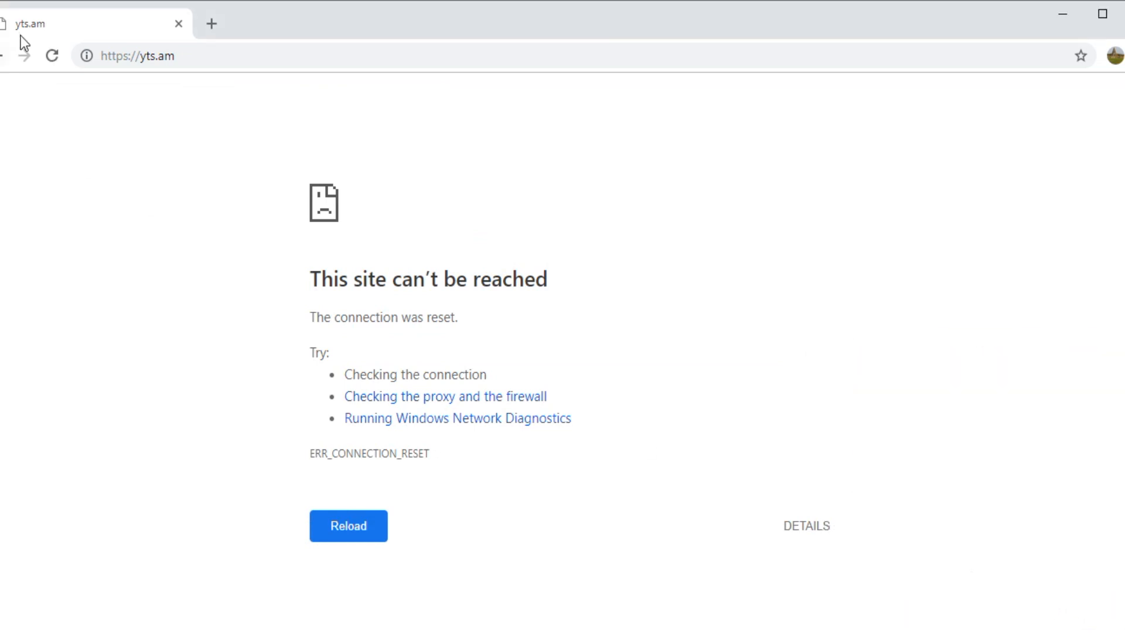
pyautogui.moveTo(440, 379)
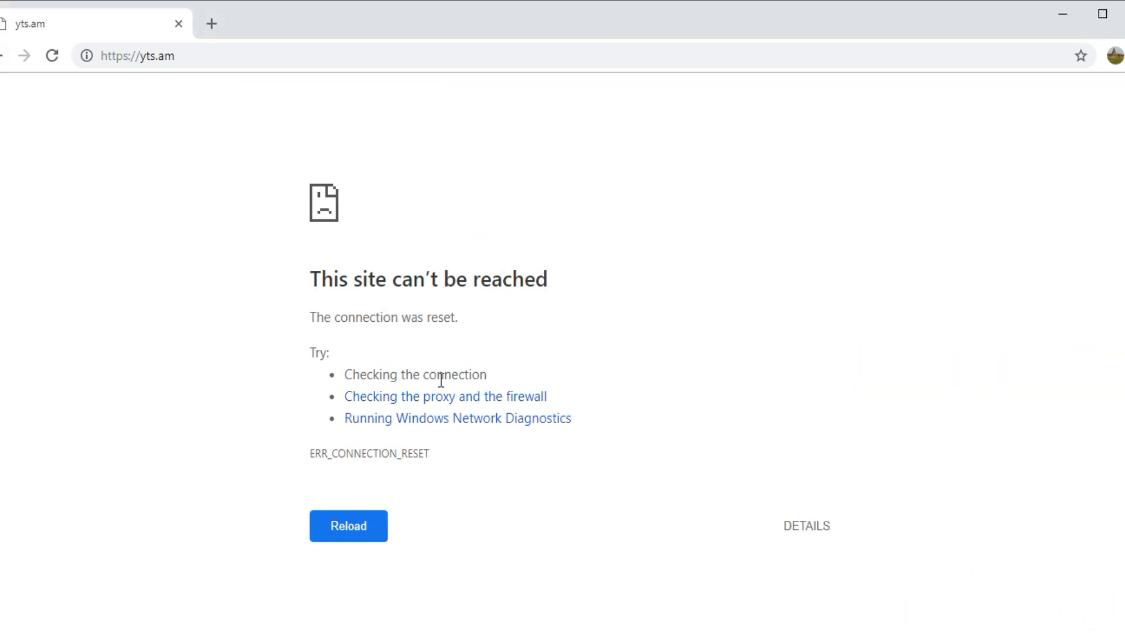
pyautogui.moveTo(658, 421)
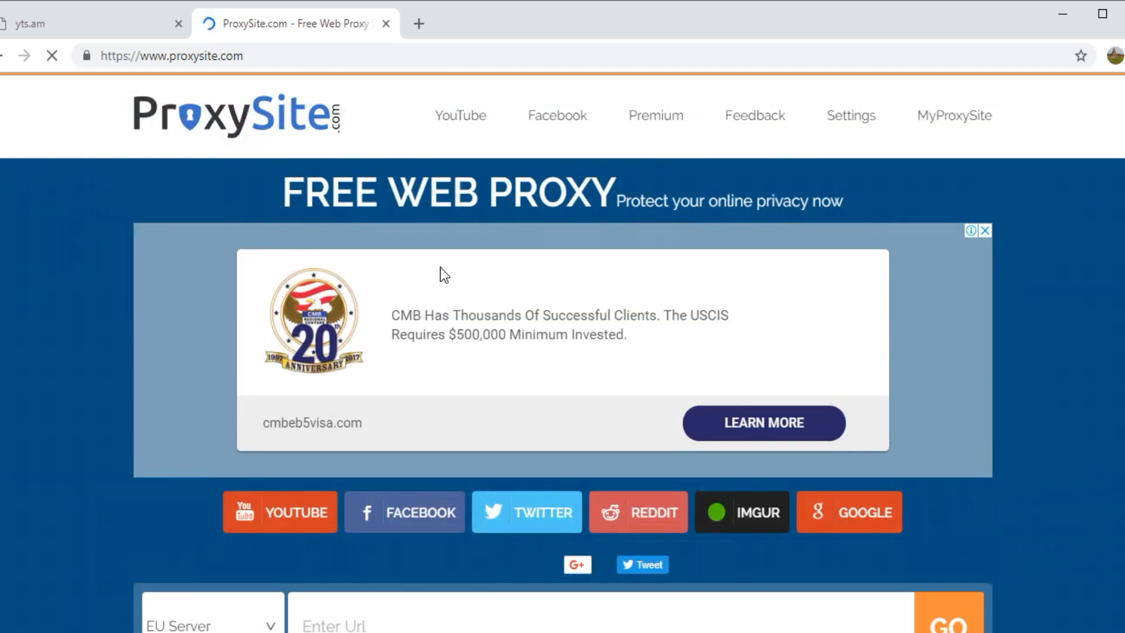
# Step: Submit yts.am in ProxySite.com's Enter Url box and send it through the proxy
pyautogui.scroll(-3)
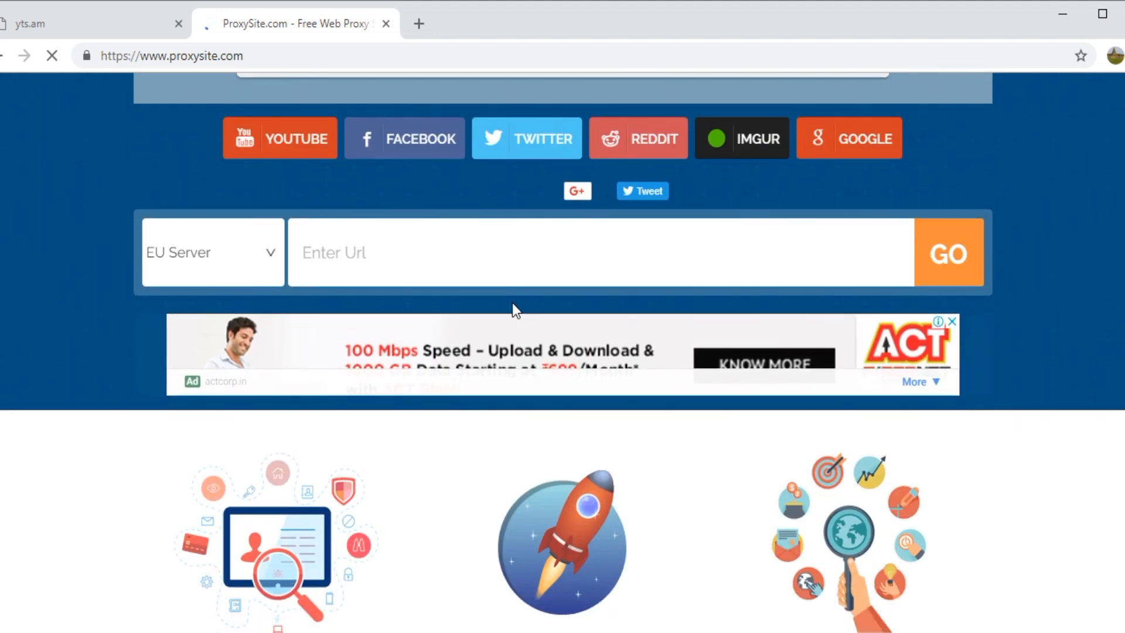
pyautogui.click(504, 252)
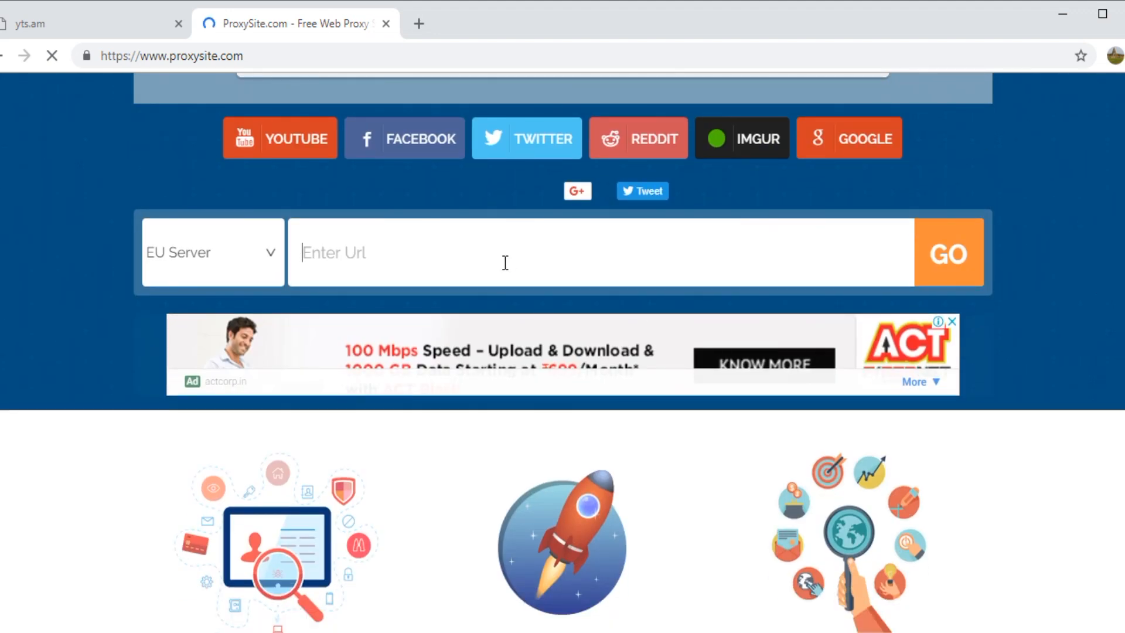
pyautogui.write('yts.am')
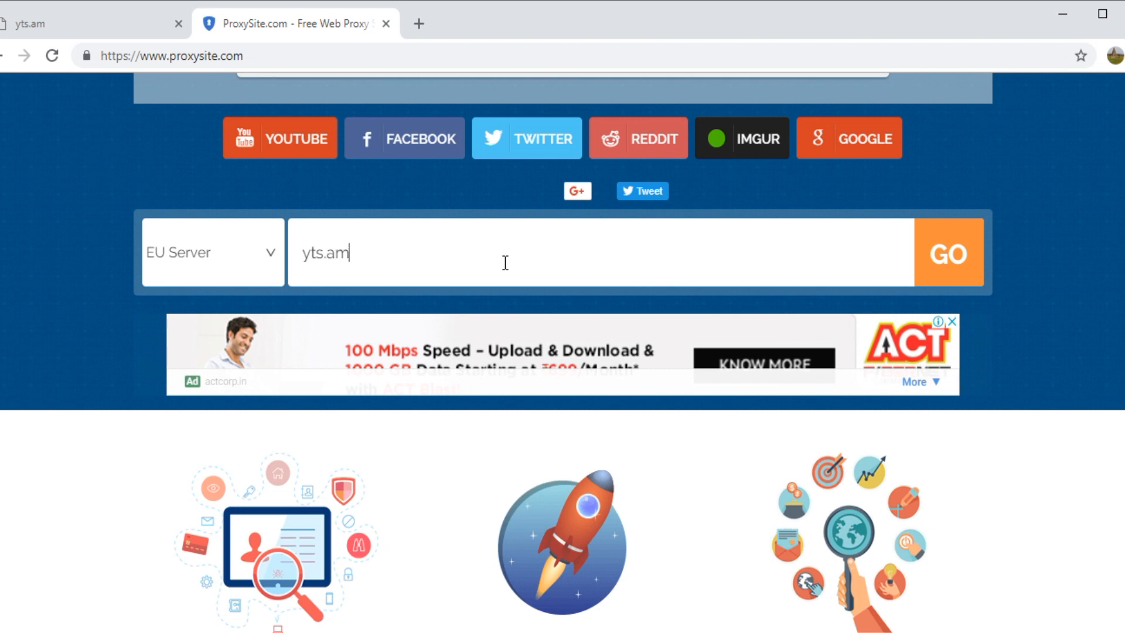
pyautogui.click(948, 253)
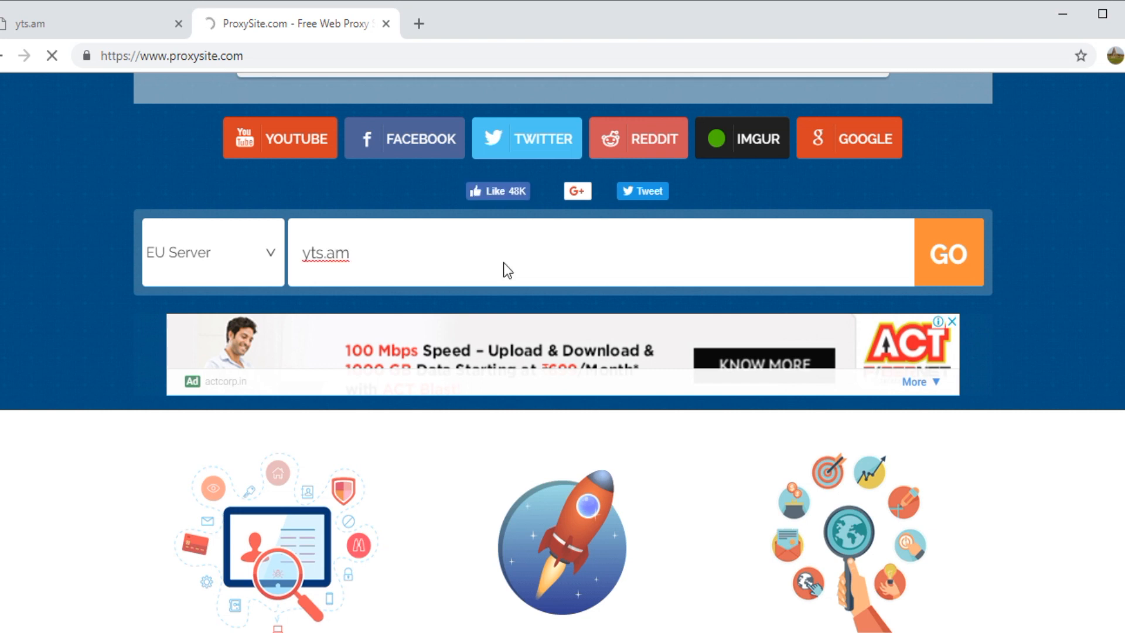
pyautogui.click(948, 253)
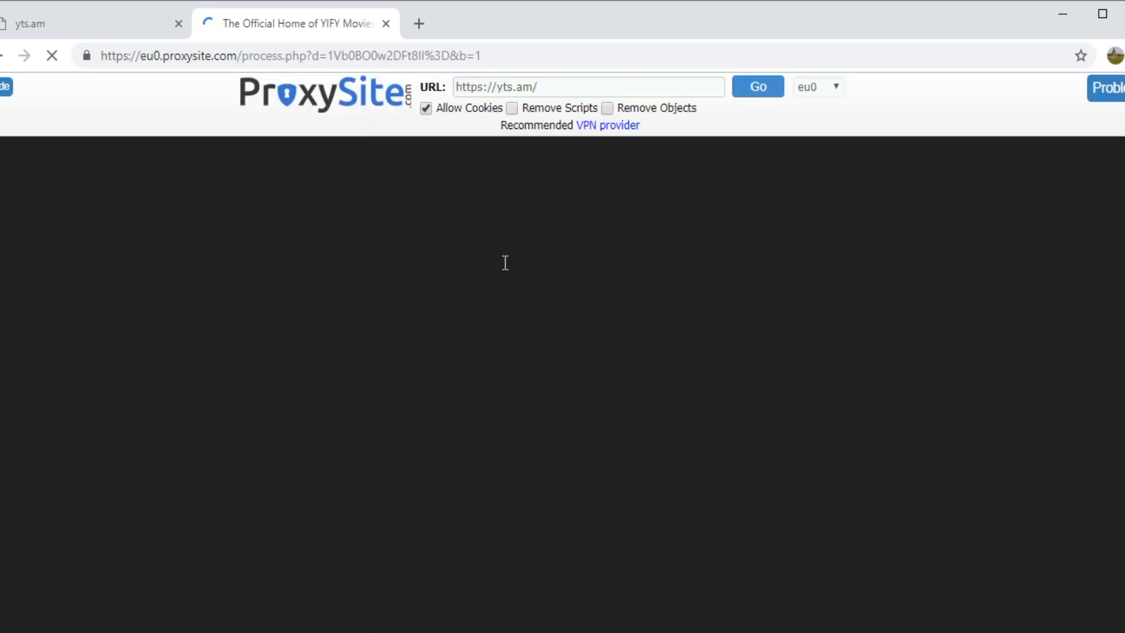